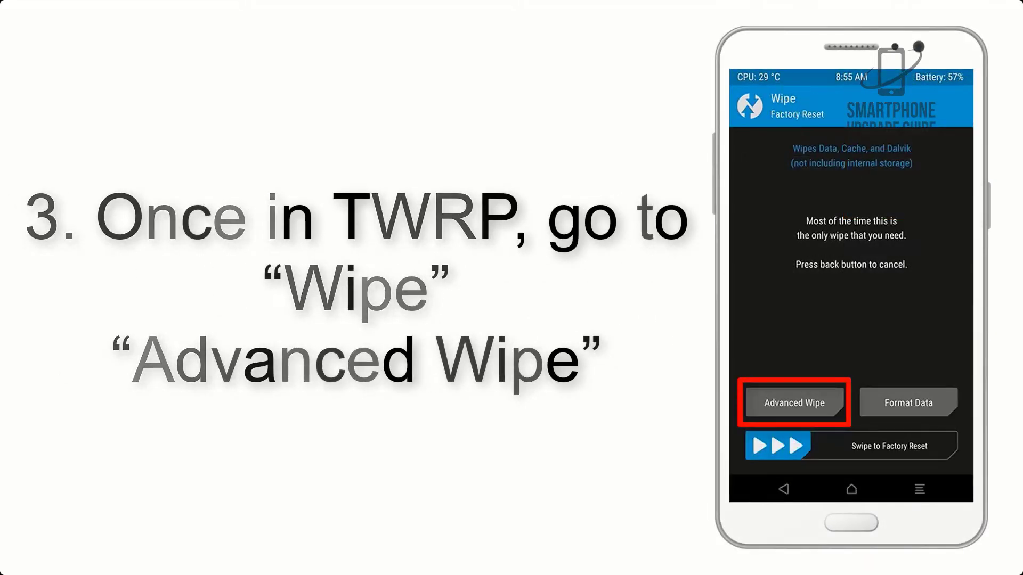
Choose Advanced Wipe on the TWRP Wipe screen instead of a plain factory reset
{"action": "left_click", "coordinate": [791, 402]}
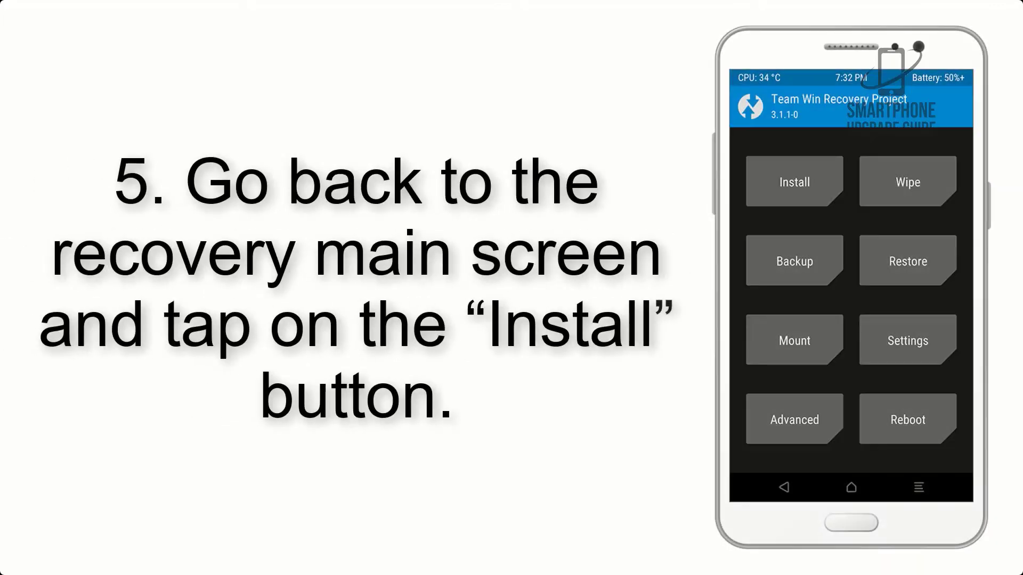
From the TWRP main menu, choose Install to flash the ROM and GApps zips
{"action": "left_click", "coordinate": [794, 180]}
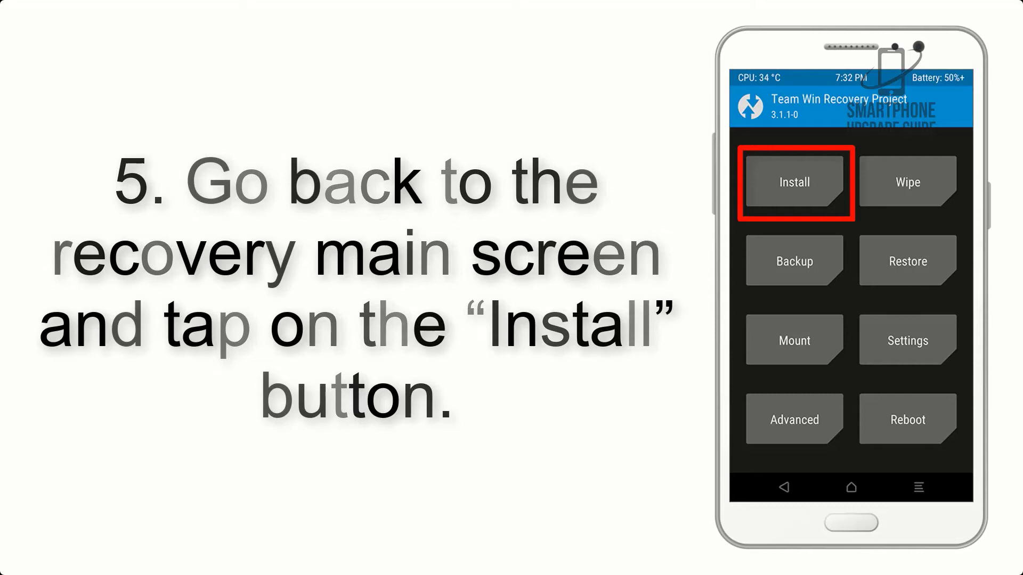
{"action": "left_click", "coordinate": [793, 183]}
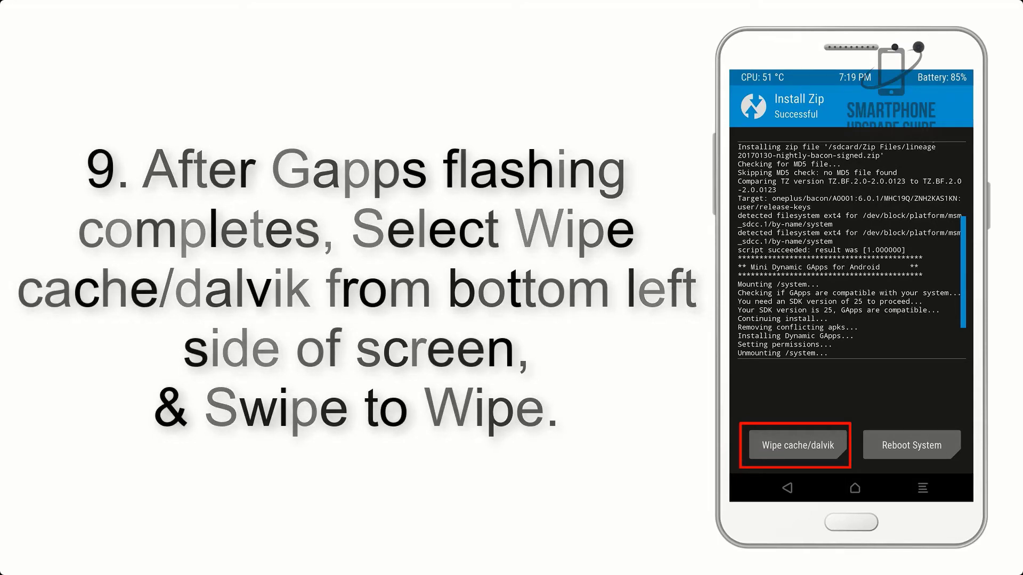
{"action": "left_click", "coordinate": [909, 445]}
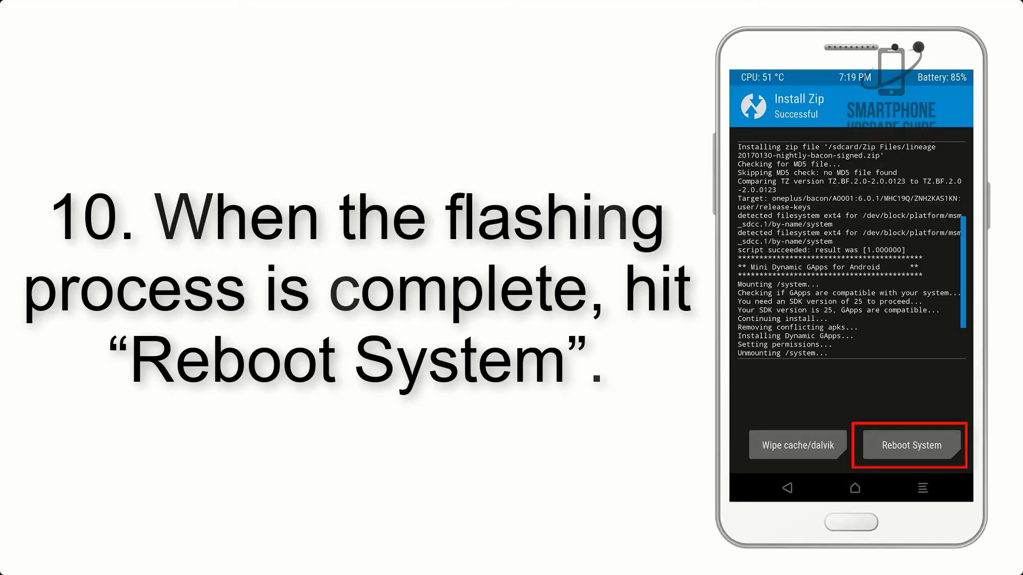